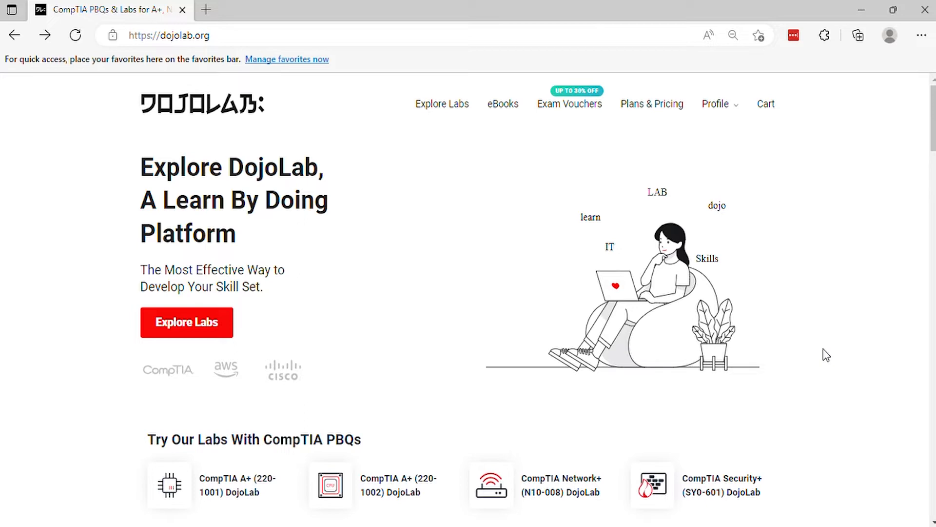
Open the CompTIA A+ (220-1102) DojoLab card and its 'Labs #3 – Simulated Mode' lab.
scroll(down, 3)
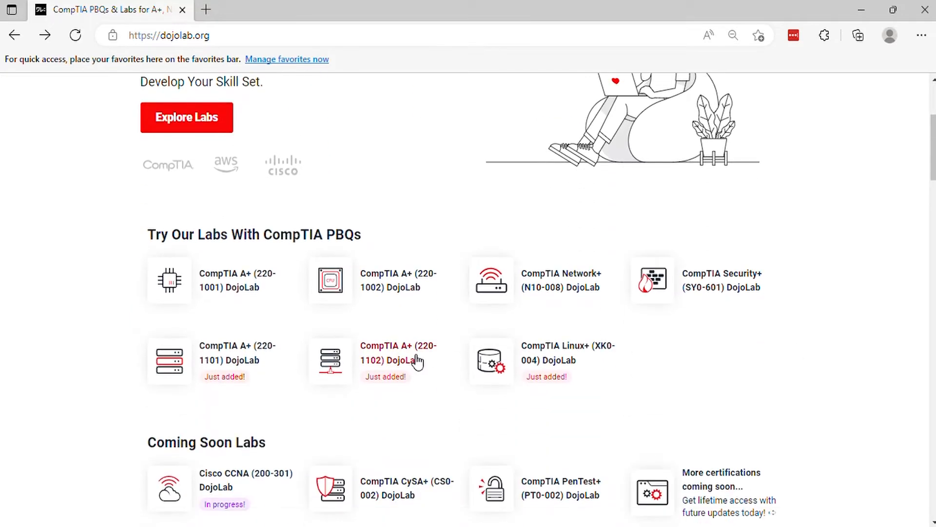
click(399, 352)
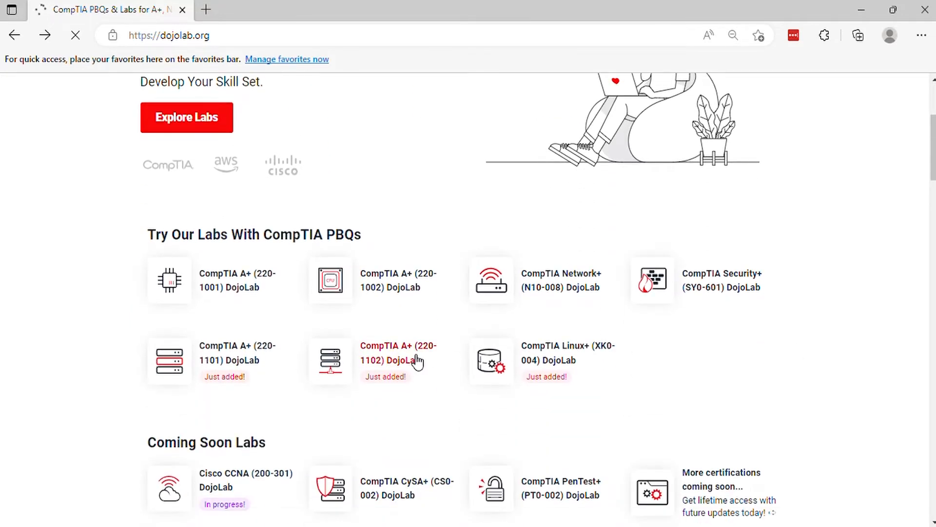
click(398, 352)
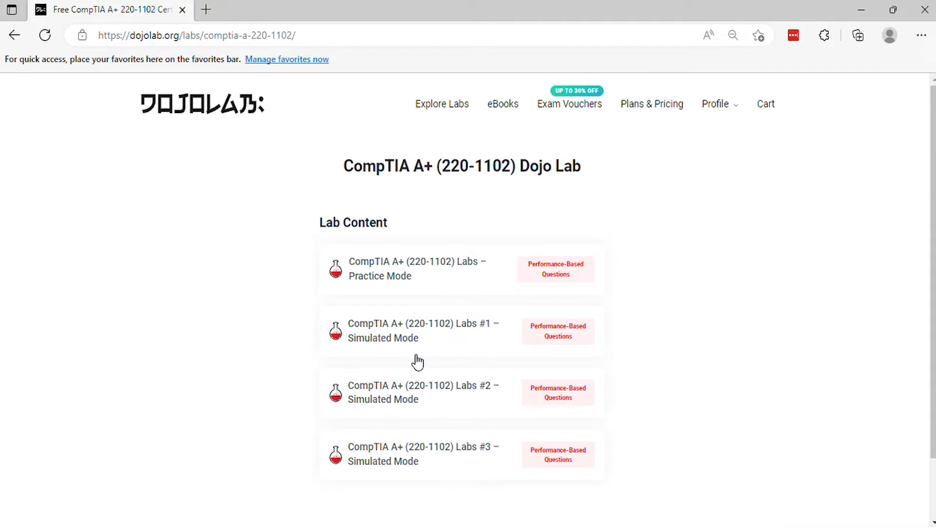
click(424, 453)
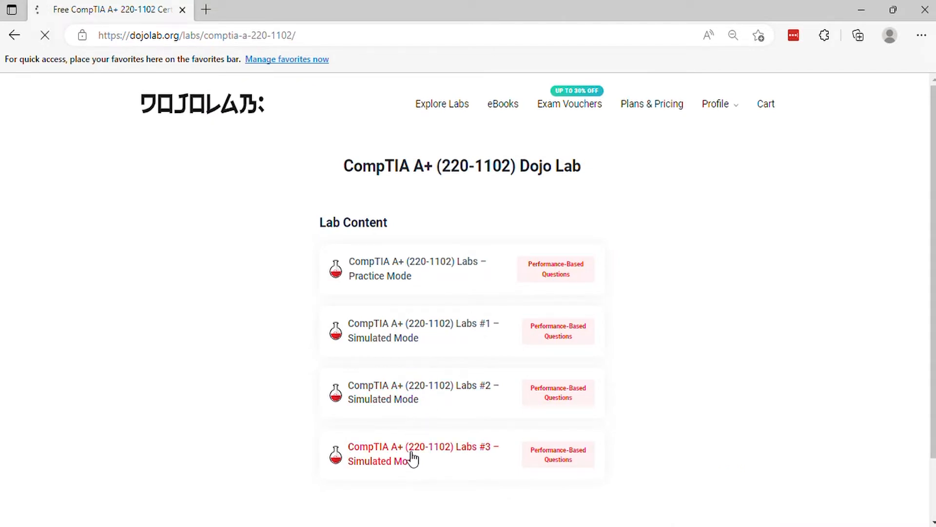
click(422, 453)
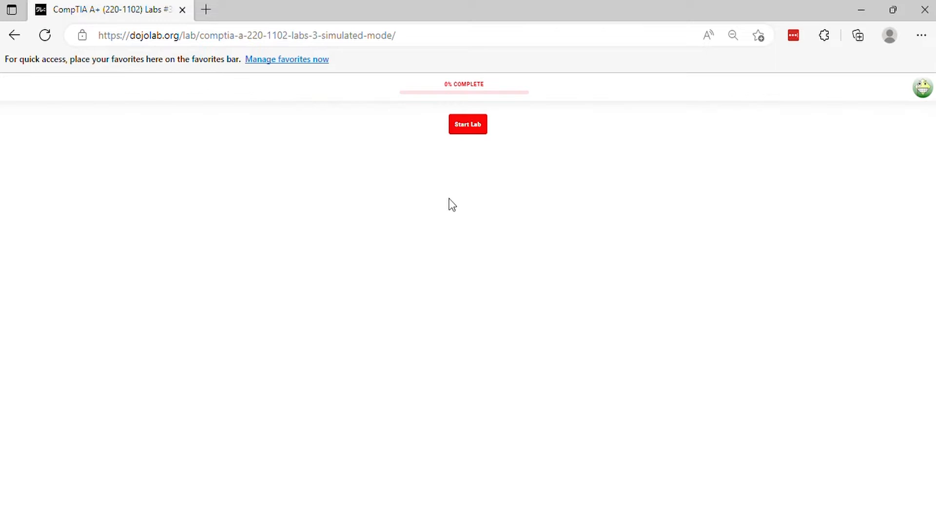
Start the timed Labs #3 quiz and advance from question 1 to question 2.
click(467, 124)
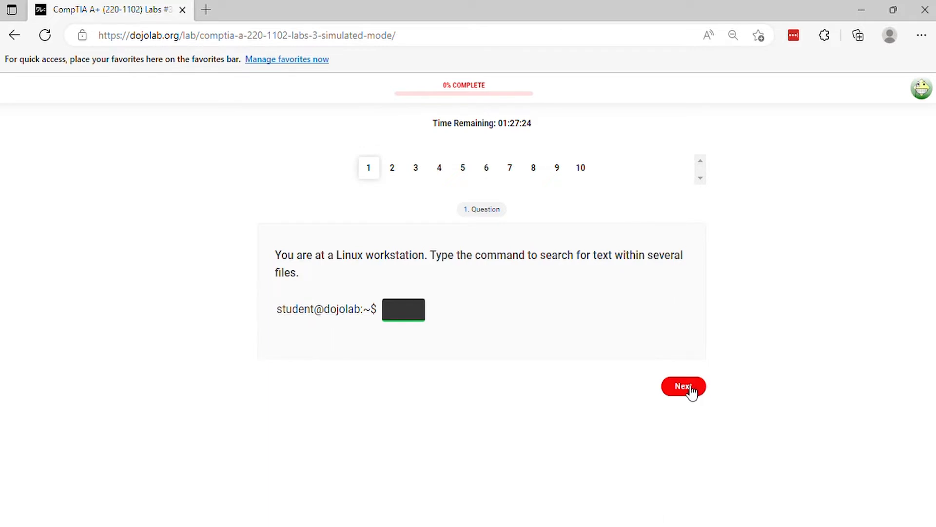
click(683, 386)
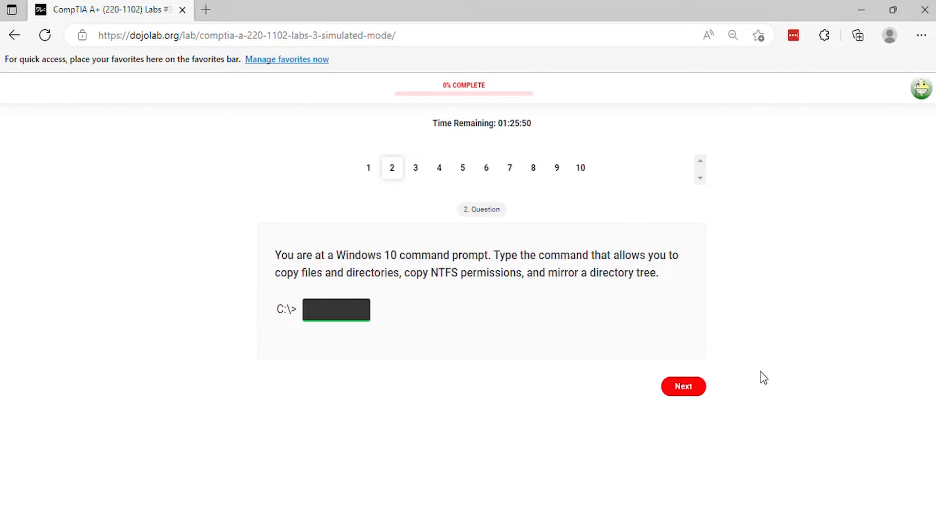
mouse_move(715, 391)
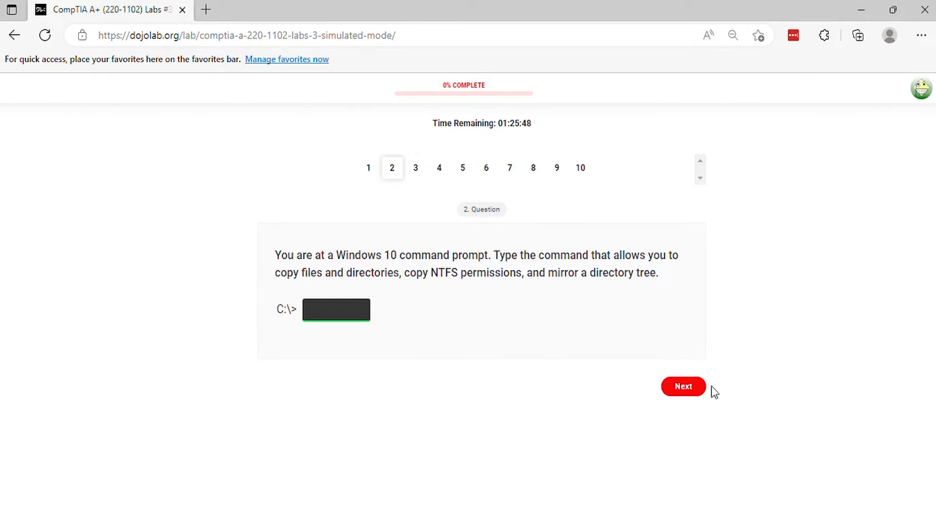
Skip the Windows 10 copy-command question to reach question 3 of 10.
click(683, 386)
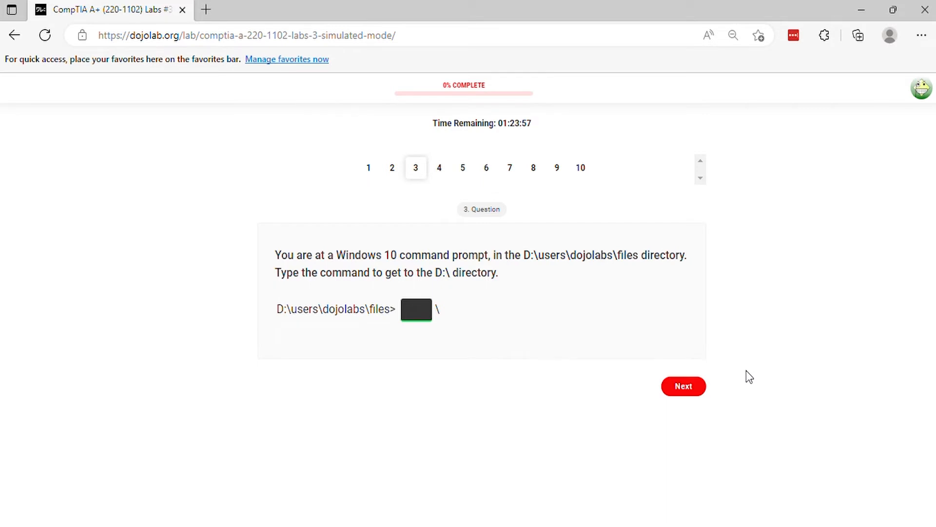
Skip the D:\ directory question to reach question 4 of 10.
click(683, 386)
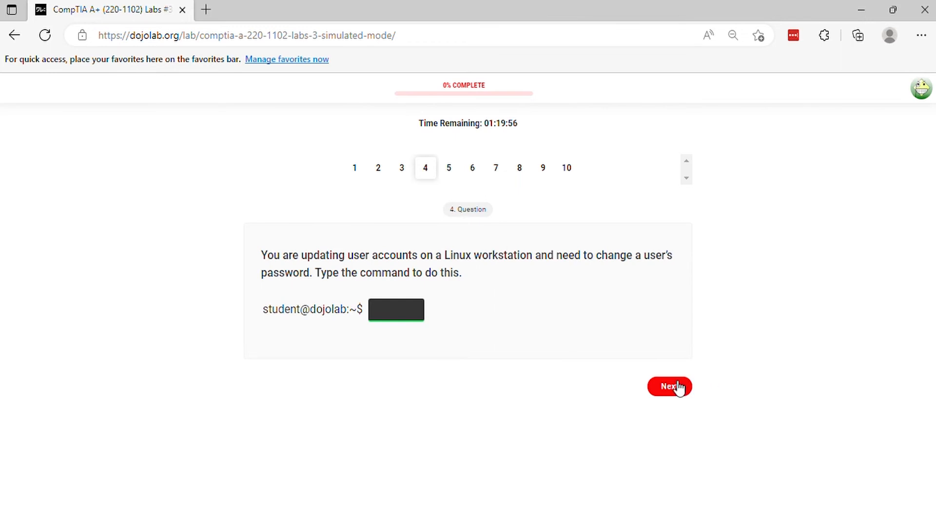
Skip the Linux password-change question to reach question 5 of 10.
click(669, 386)
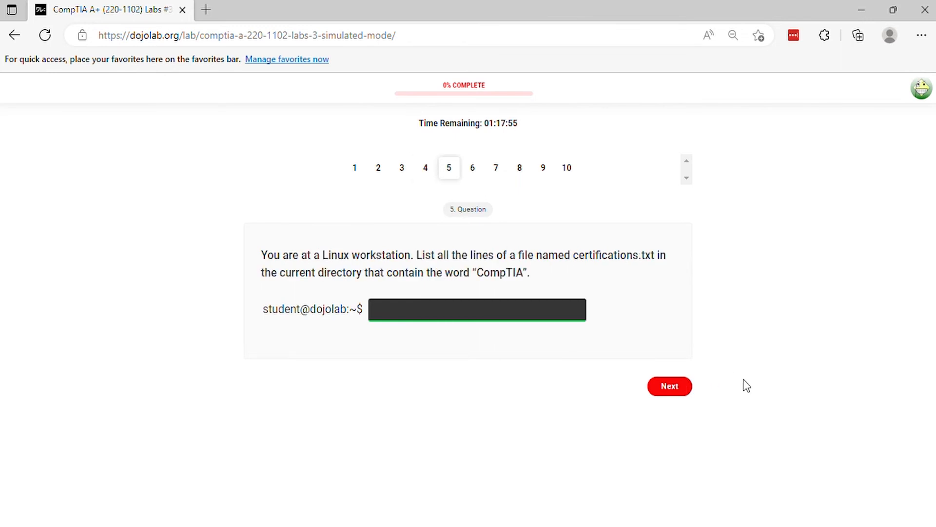